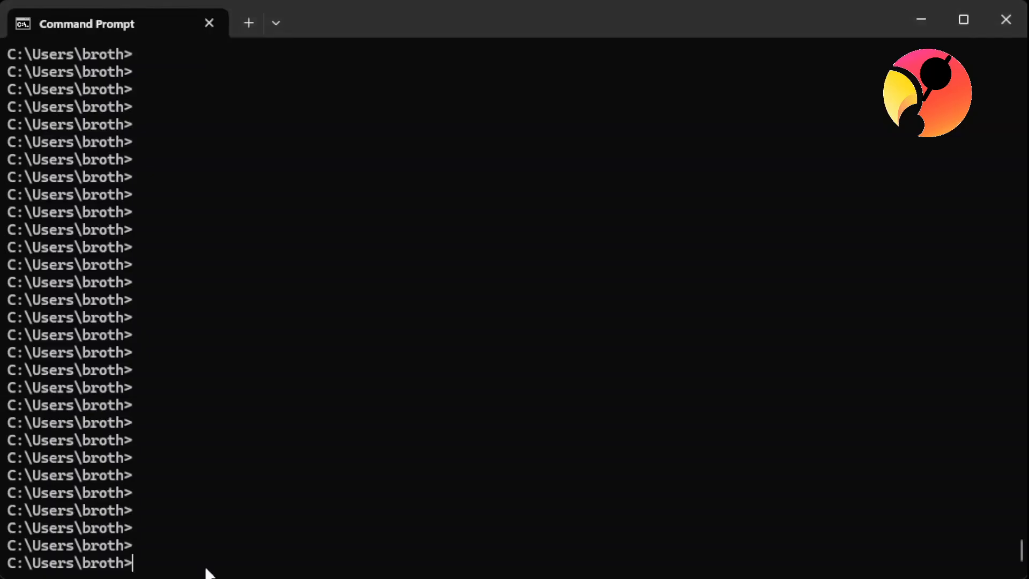
- Run 'rnodeconf --autoinstall' to start the RNode firmware auto-installer and list serial ports
type("rnodeconf --autoinstall")
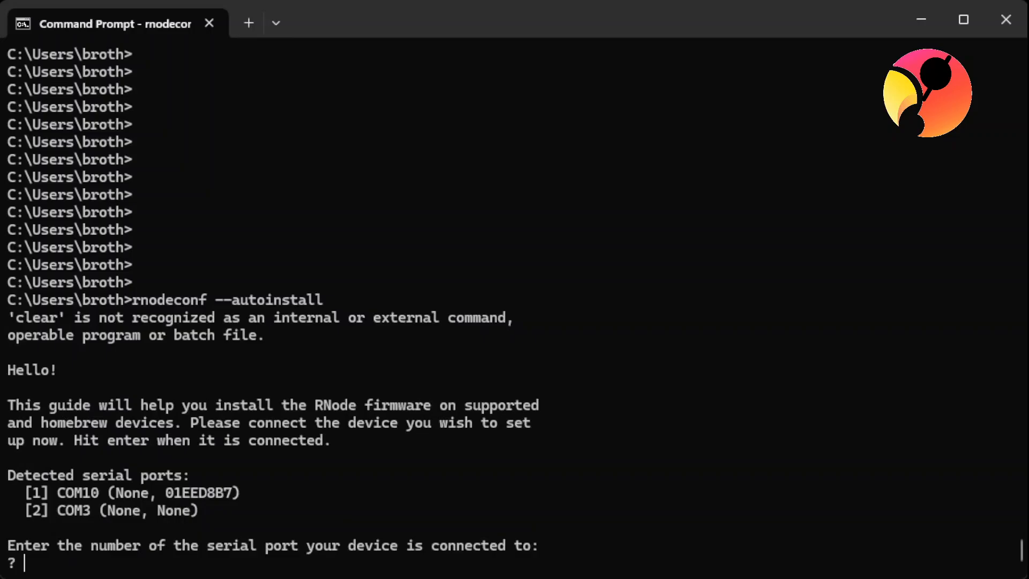
- Choose option 1, COM10, as the device's serial port
type("1")
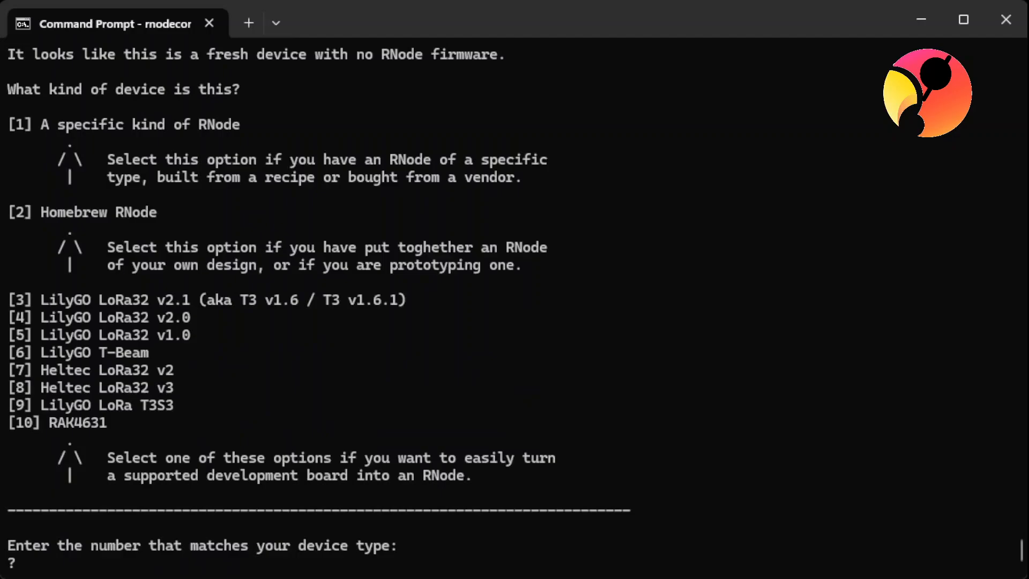
- Identify the device as option 6, LilyGO T-Beam, and accept the experimental-firmware warning
type("6")
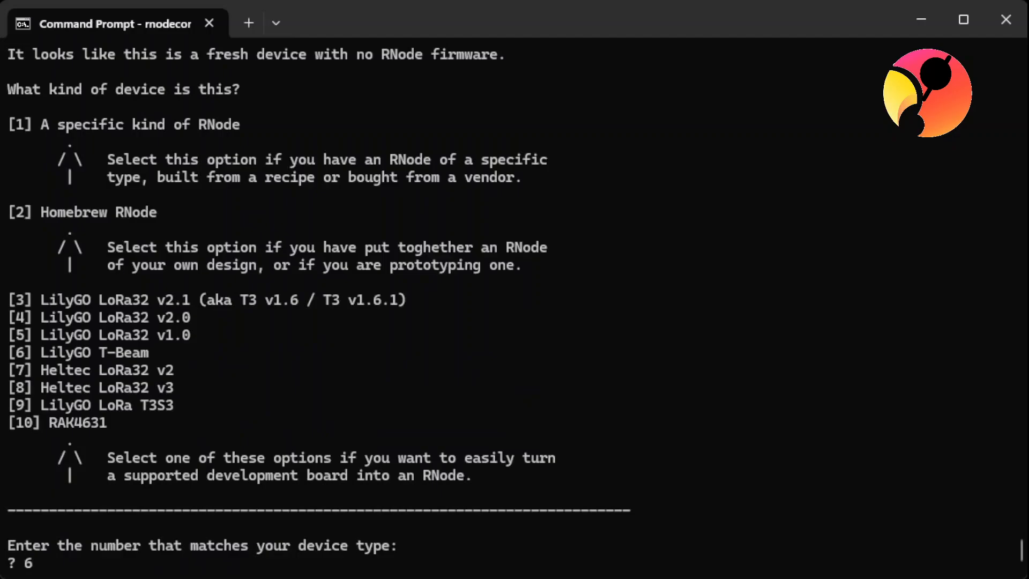
key("enter")
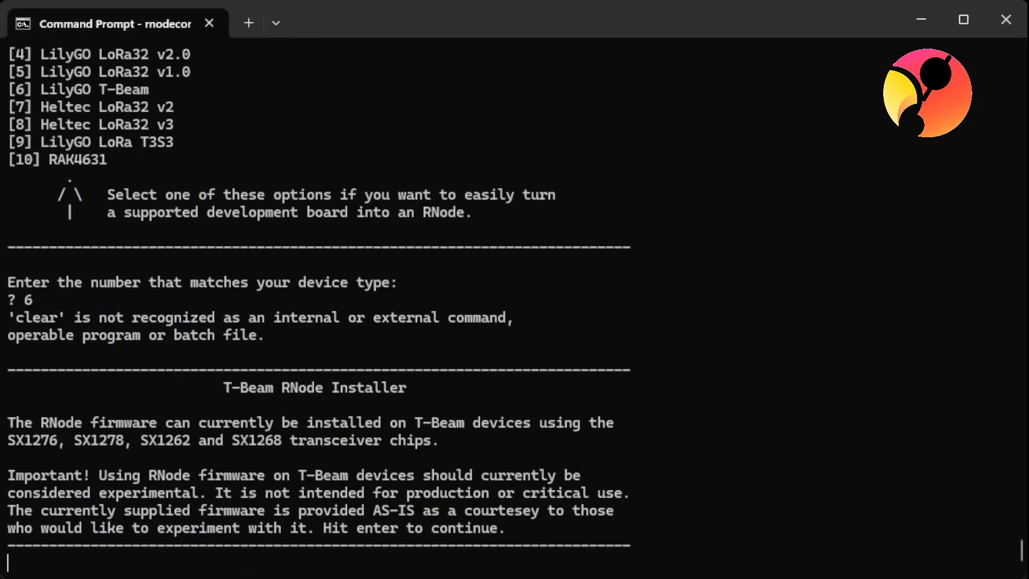
key("enter")
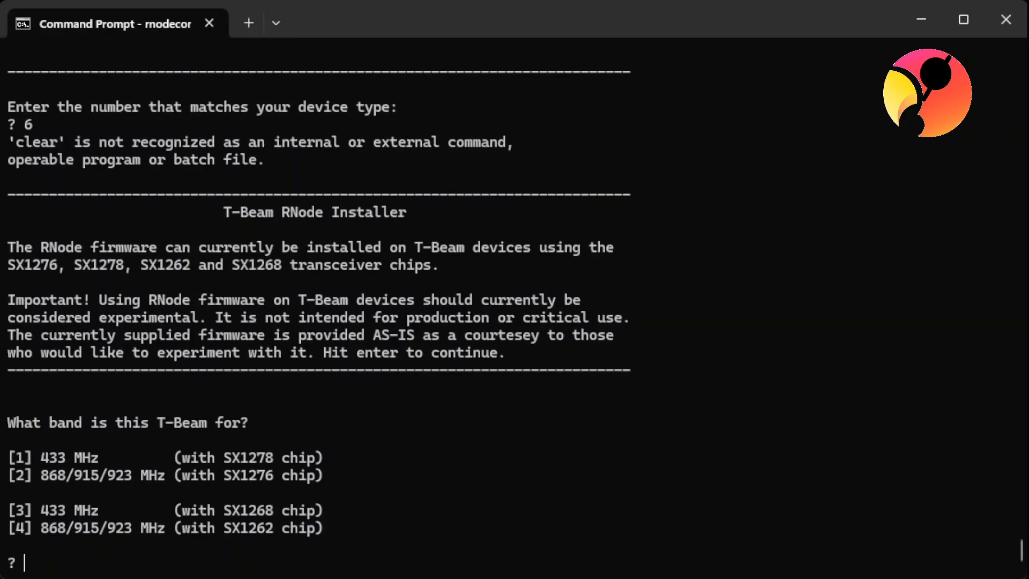
- Select band 2 (868/915/923 MHz SX1276), confirm with 'y', and begin flashing firmware 1.72
type("2")
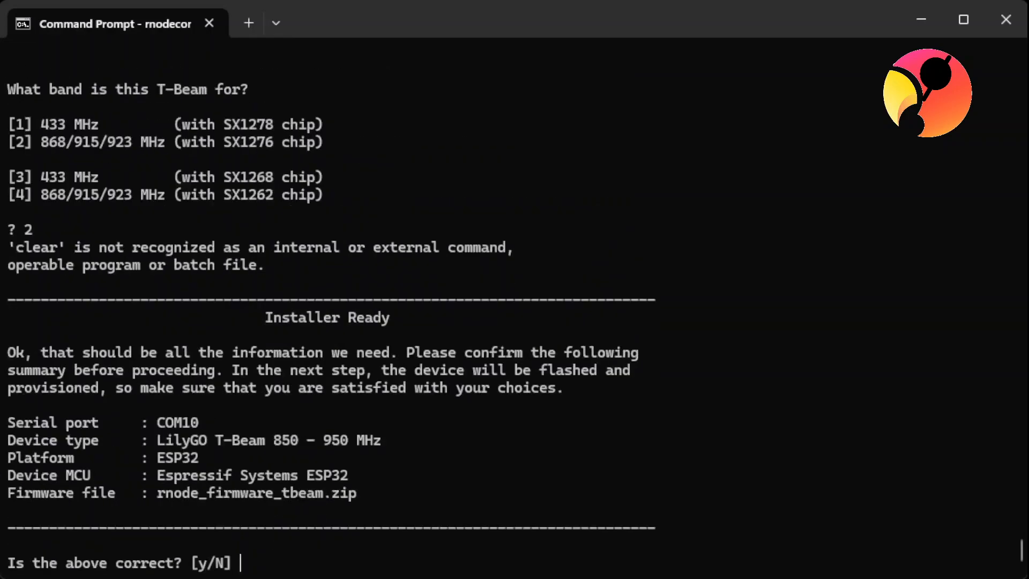
type("y")
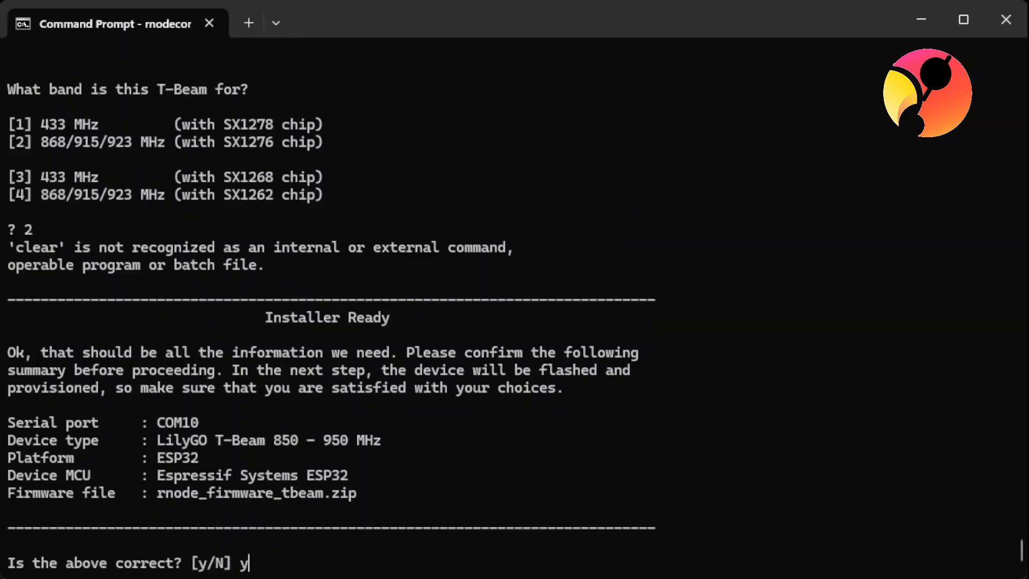
key("enter")
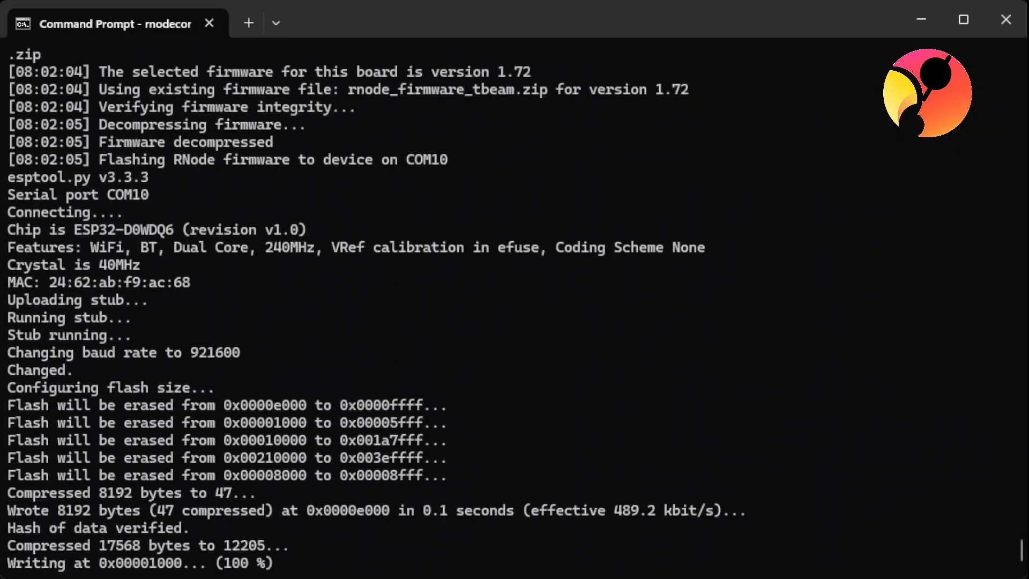
- Follow the esptool output as the firmware flashes and the EEPROM is bootstrapped
scroll("down", 3)
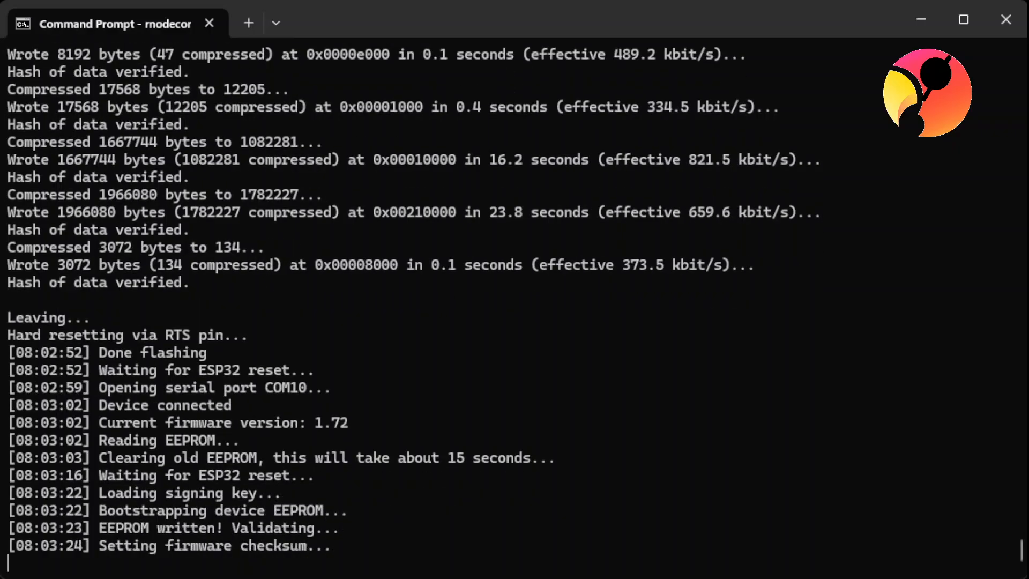
- Follow the output confirming the T-Beam is provisioned and entering Bluetooth pairing mode
scroll("down", 3)
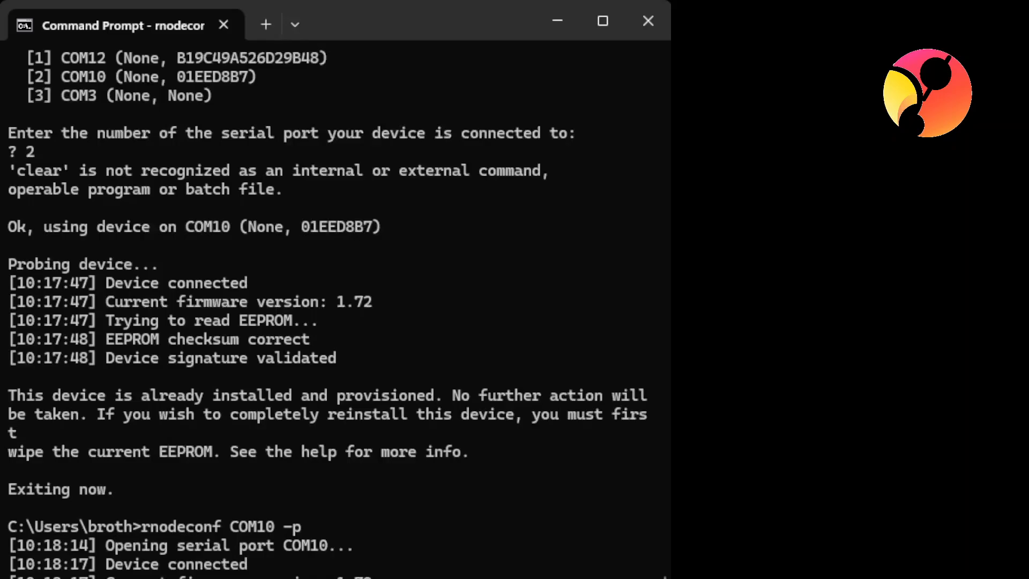
scroll("down", 3)
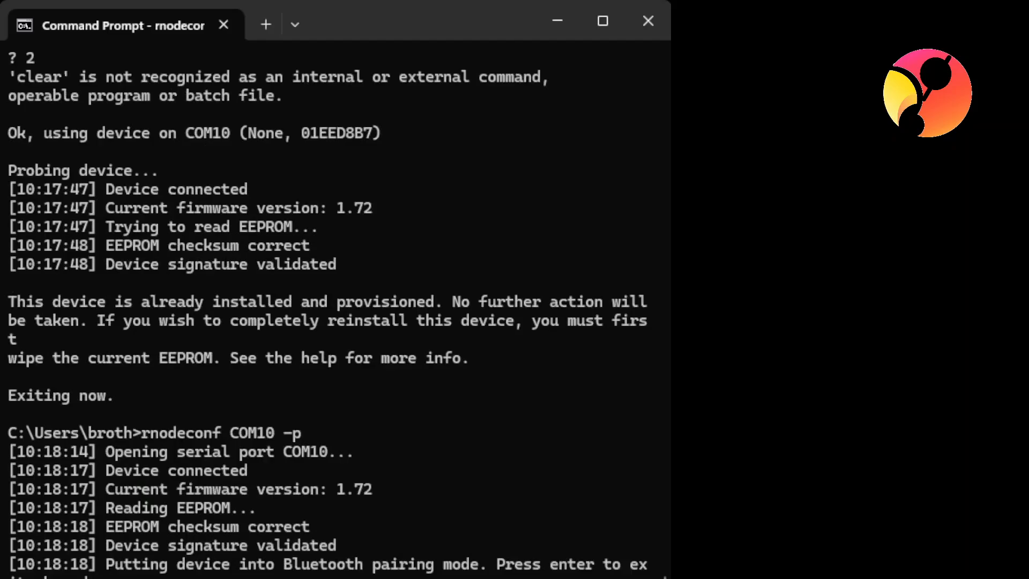
mouse_move(558, 492)
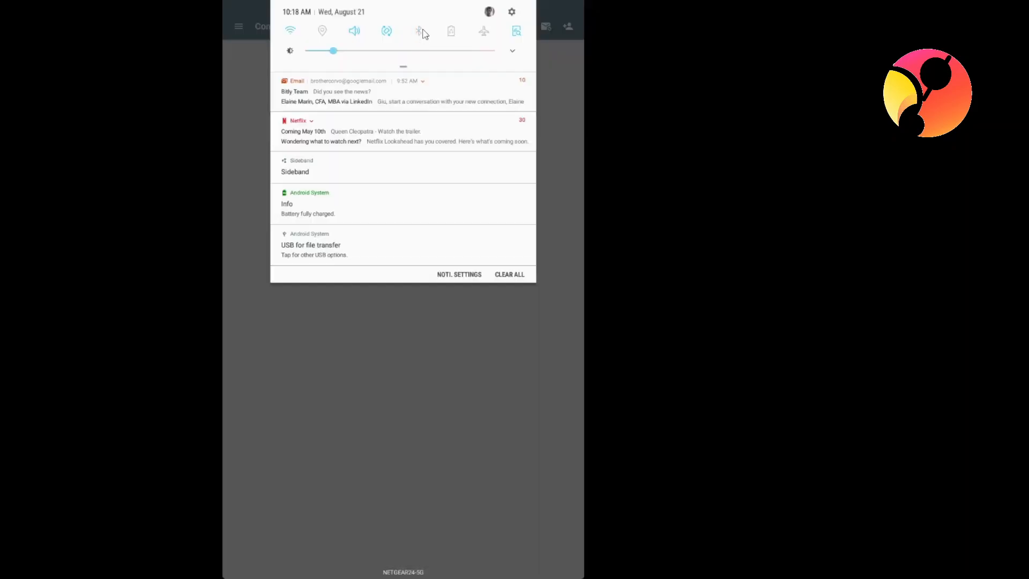
- Enable Bluetooth and pair the tablet with RNode 895B, accepting the passkey request
left_click(419, 31)
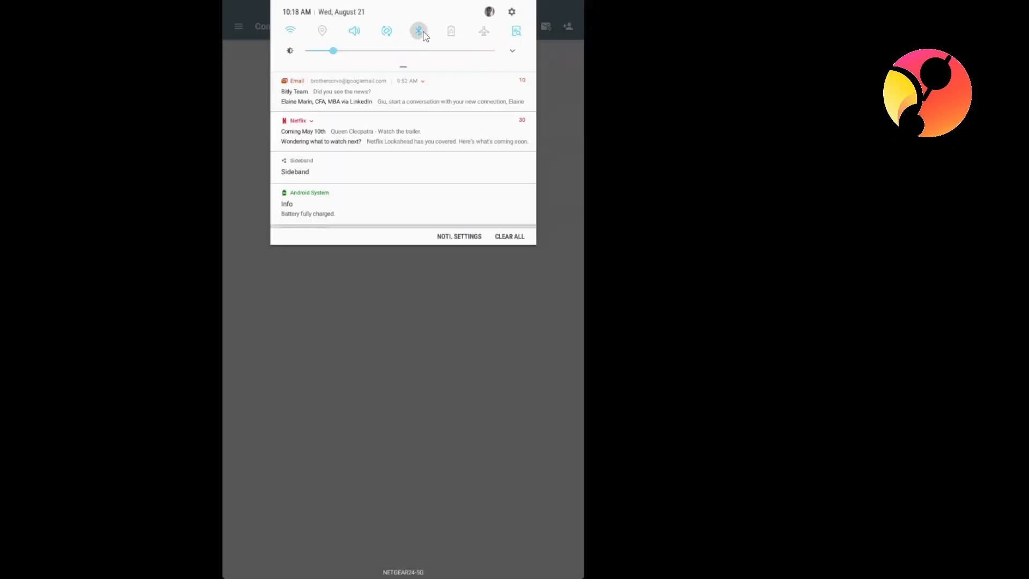
left_click(419, 30)
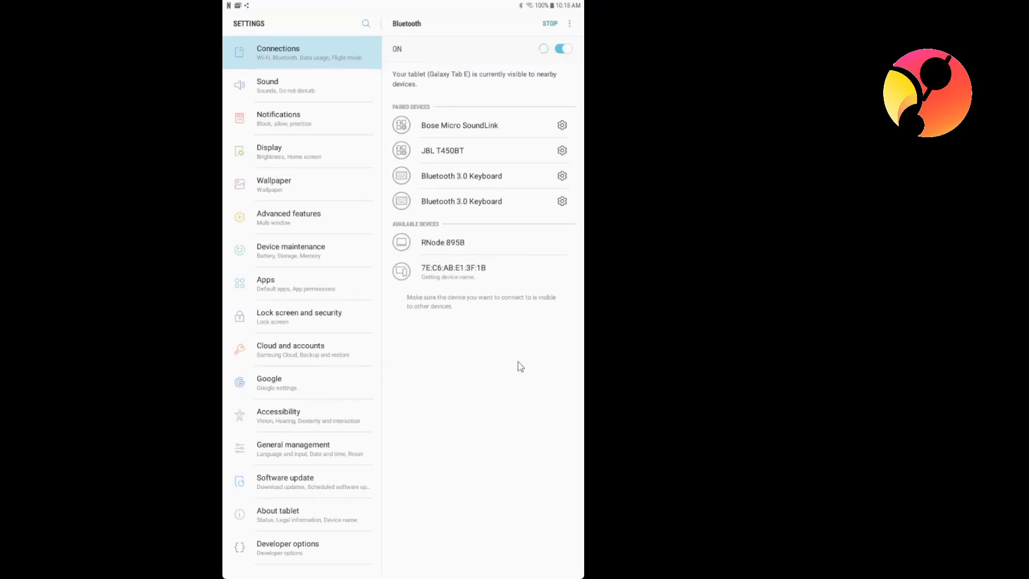
left_click(442, 242)
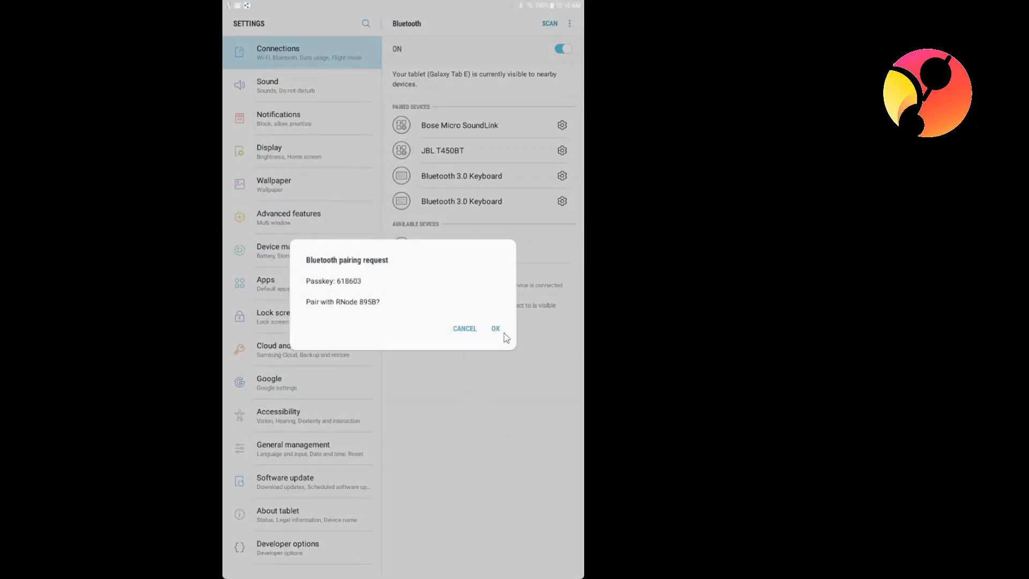
left_click(495, 328)
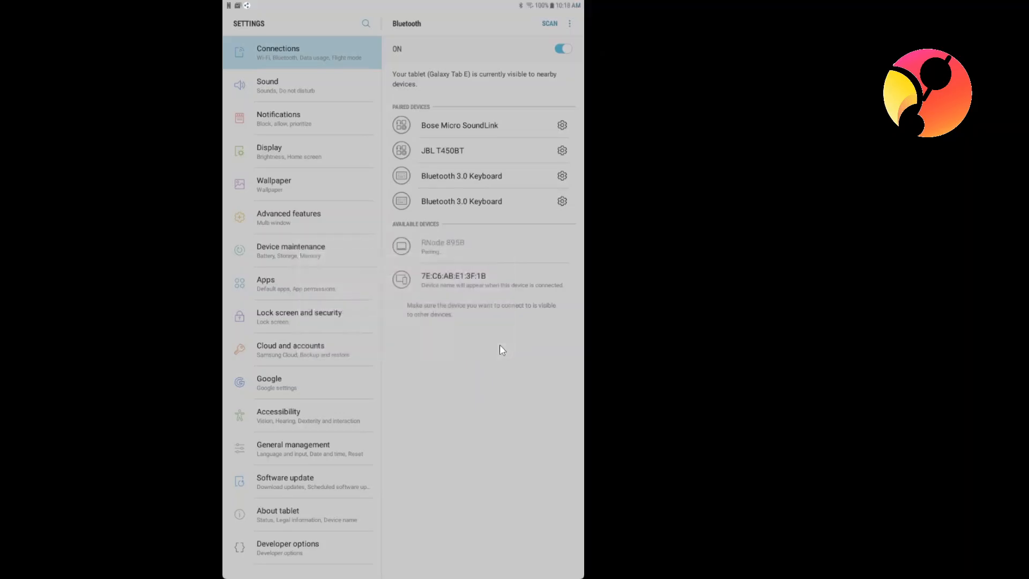
left_click(442, 247)
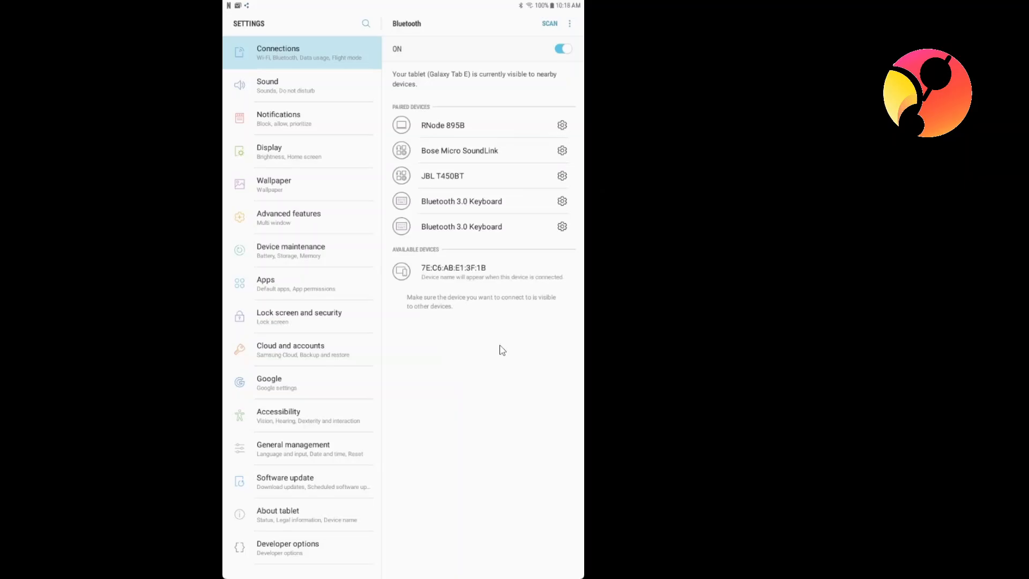
mouse_move(483, 368)
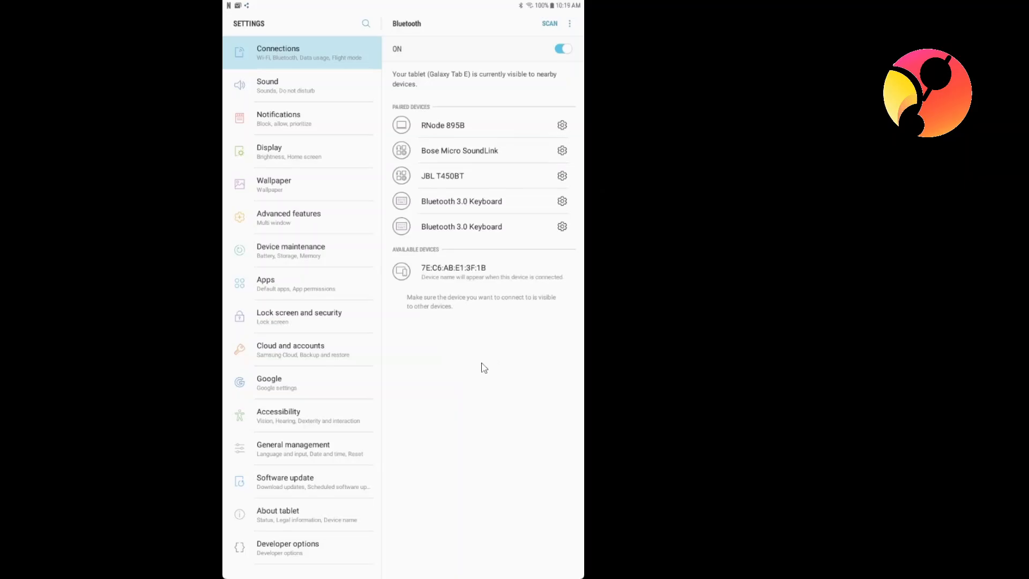
mouse_move(384, 321)
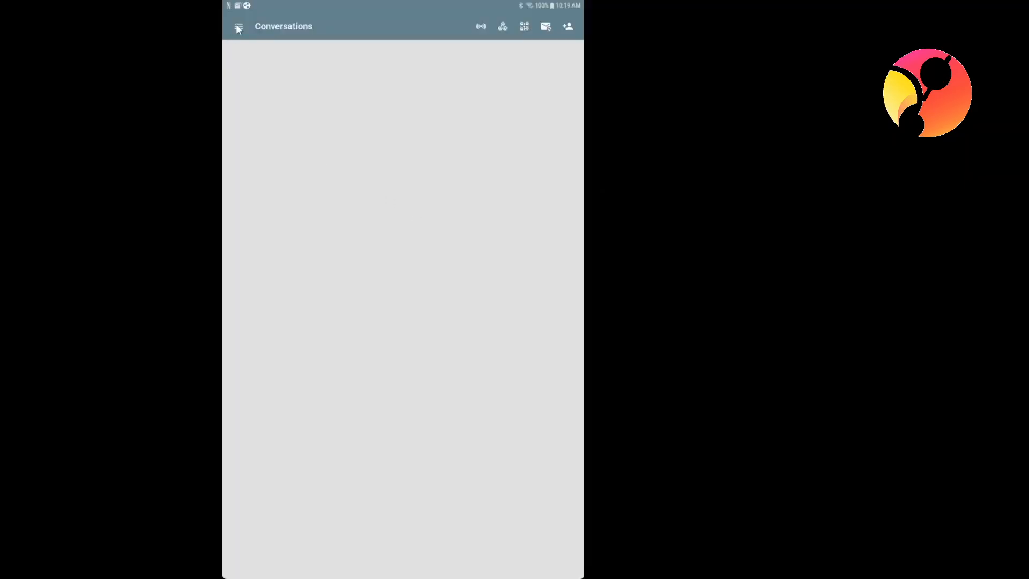
- In Hardware > RNode, set frequency 915 MHz and switch on Connect using Bluetooth
left_click(238, 26)
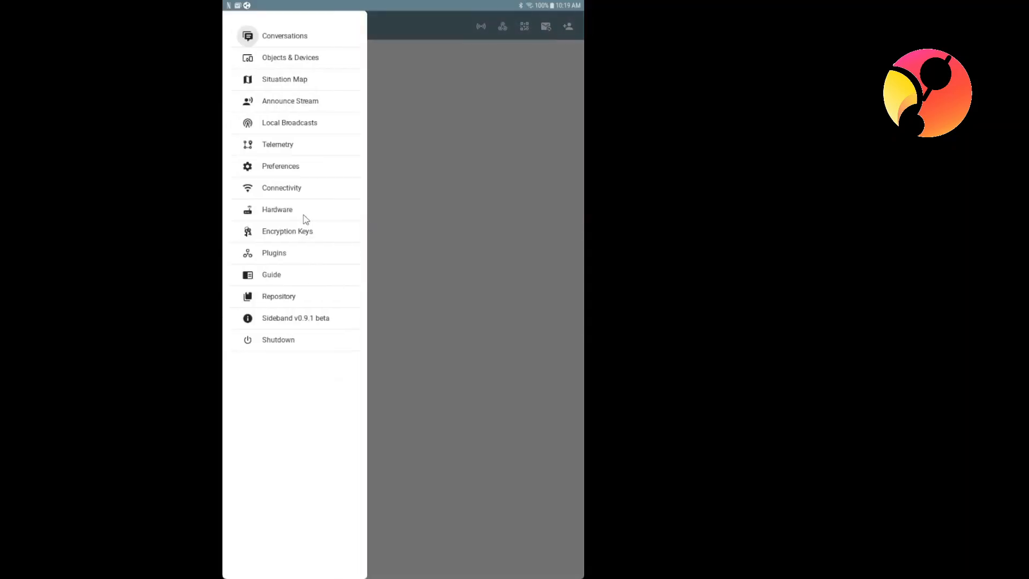
mouse_move(303, 224)
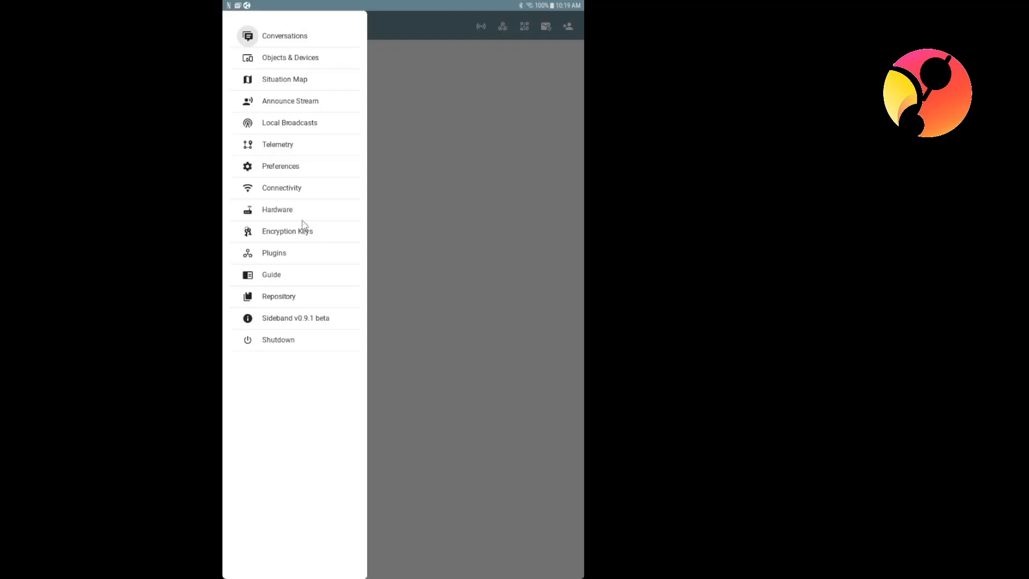
mouse_move(289, 215)
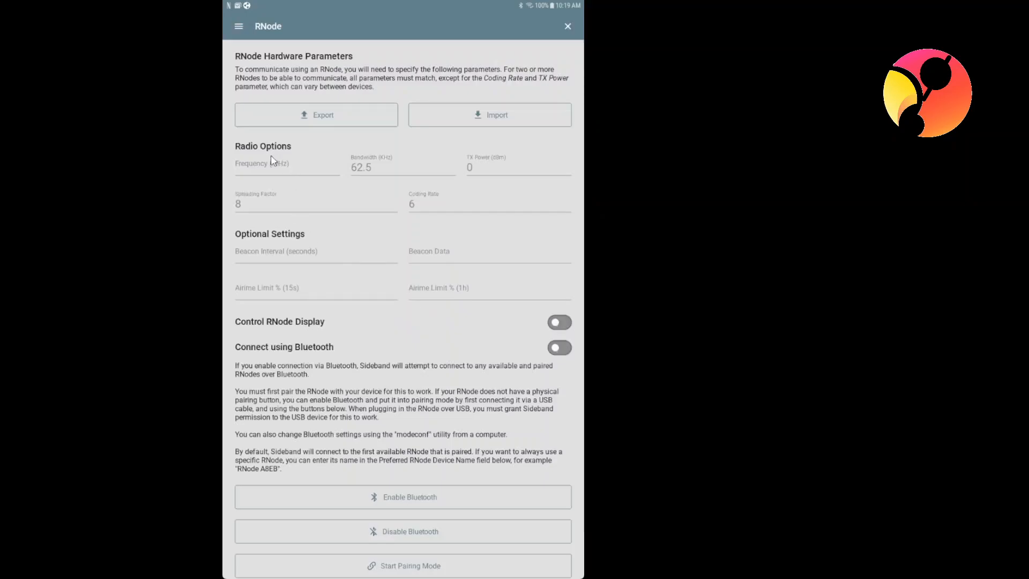
left_click(287, 168)
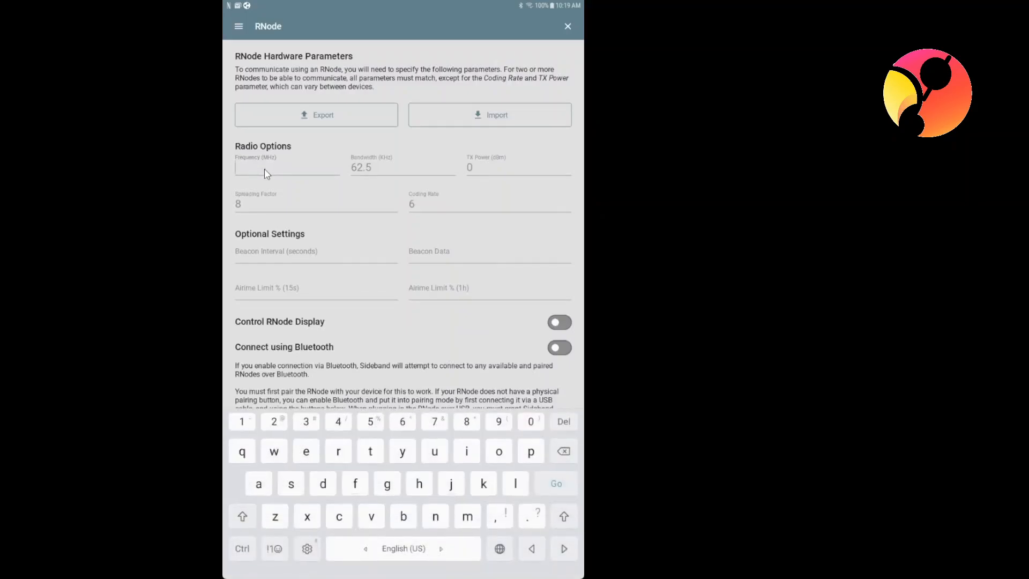
type("915")
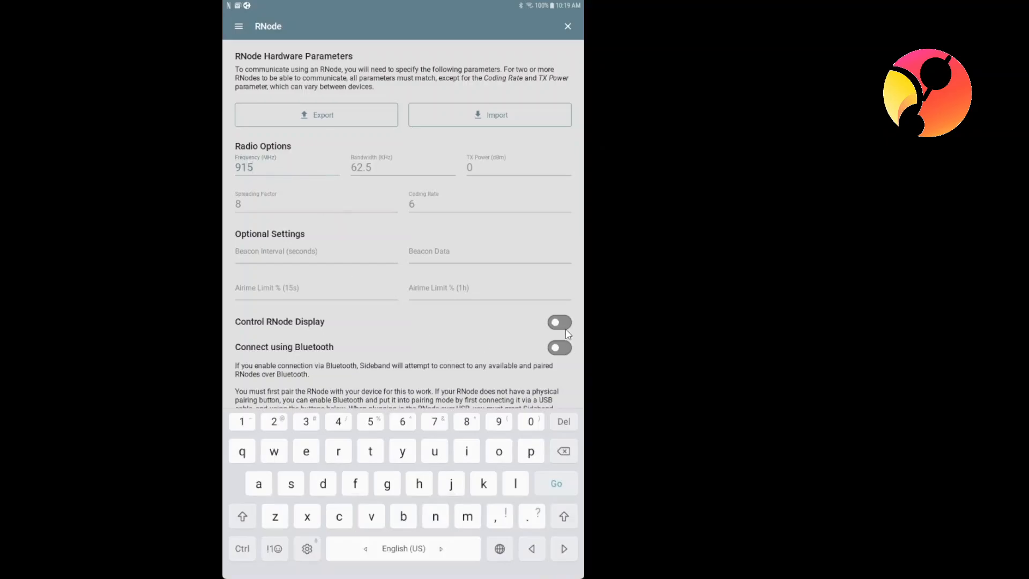
left_click(560, 347)
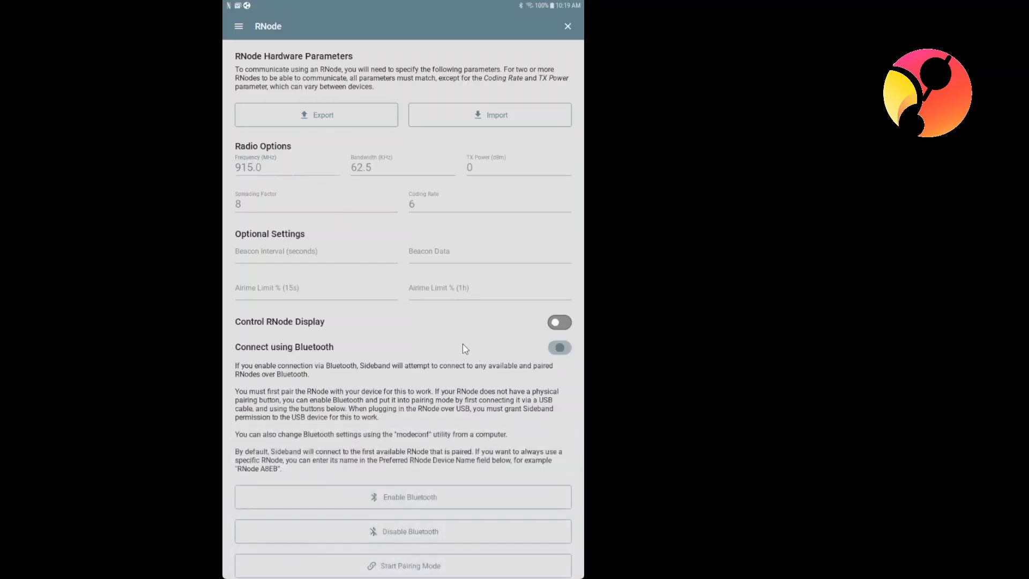
left_click(559, 347)
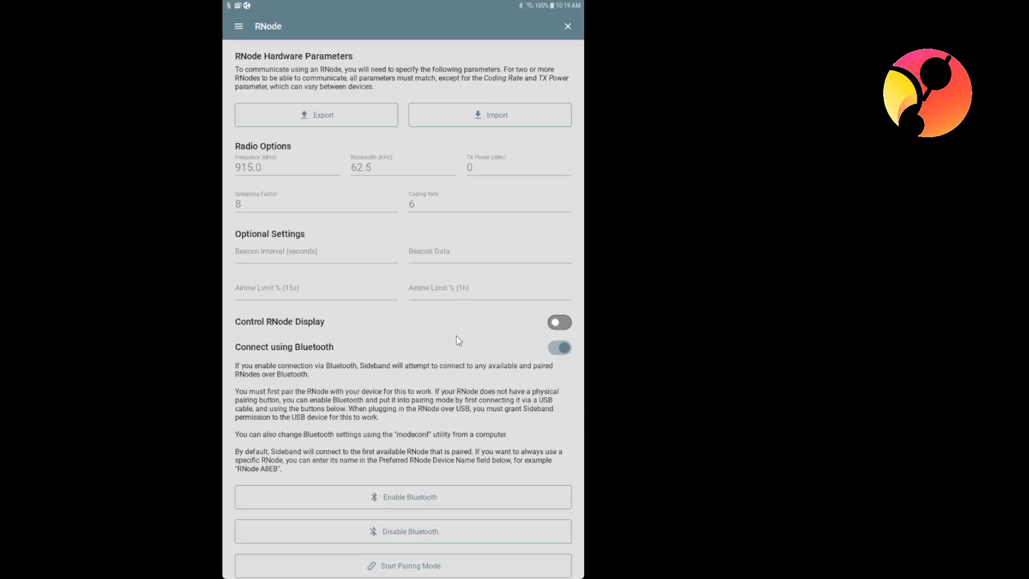
mouse_move(263, 80)
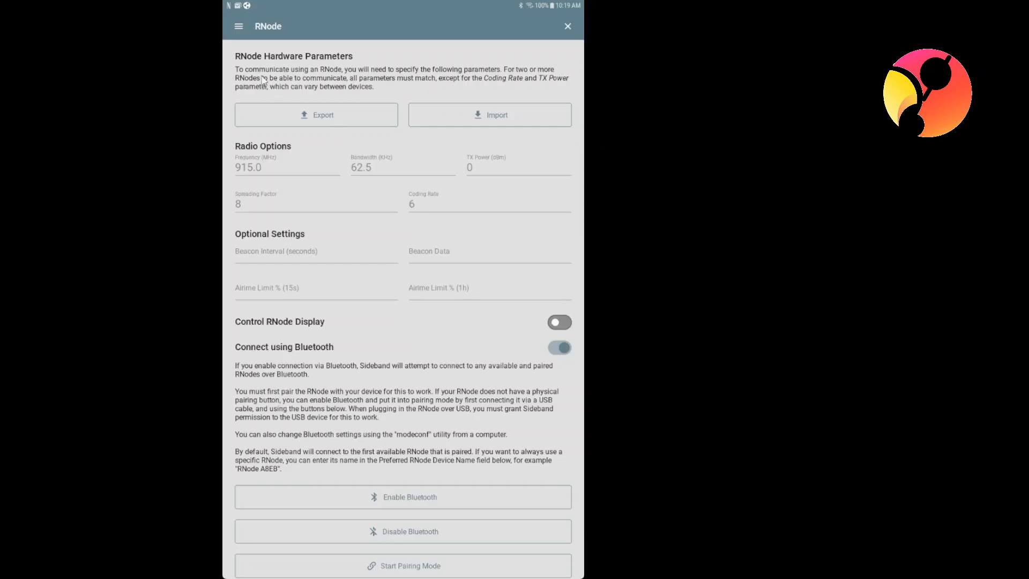
left_click(567, 26)
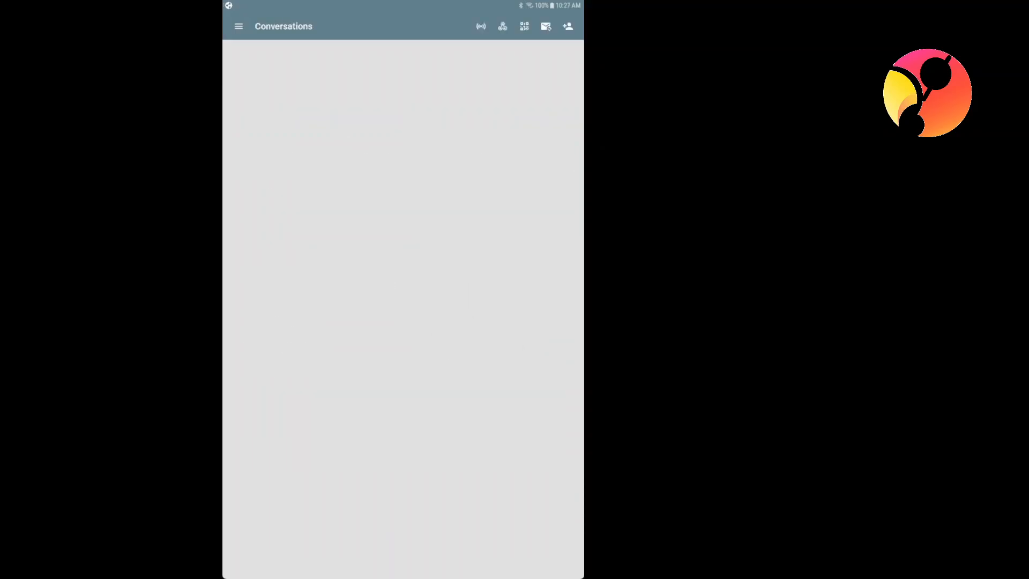
left_click(239, 25)
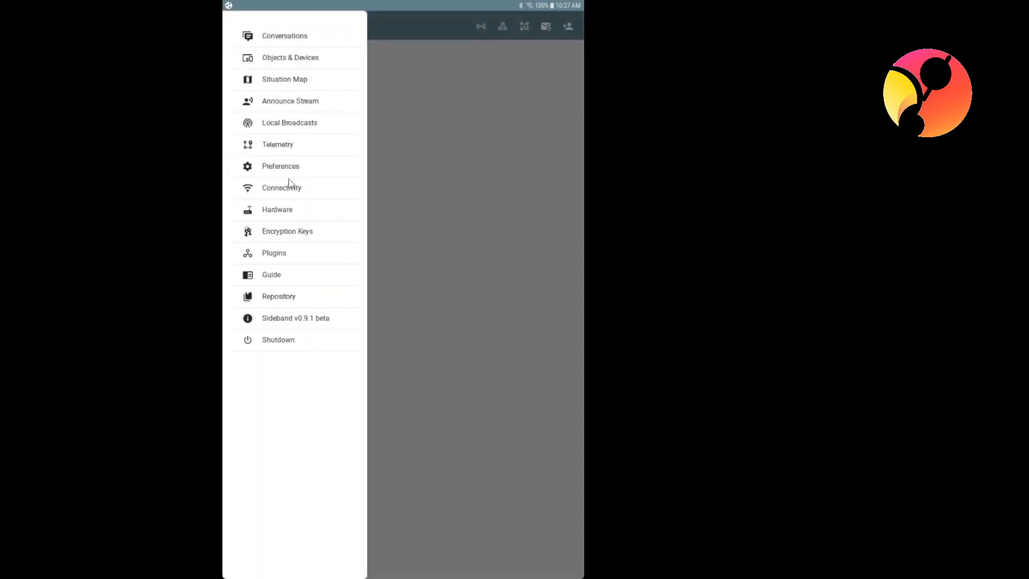
left_click(281, 188)
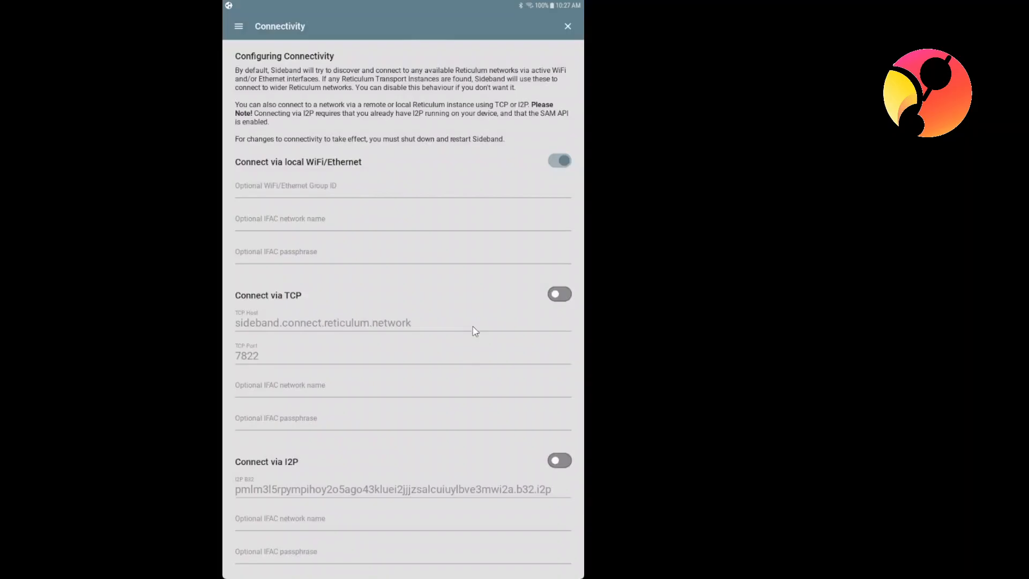
mouse_move(466, 353)
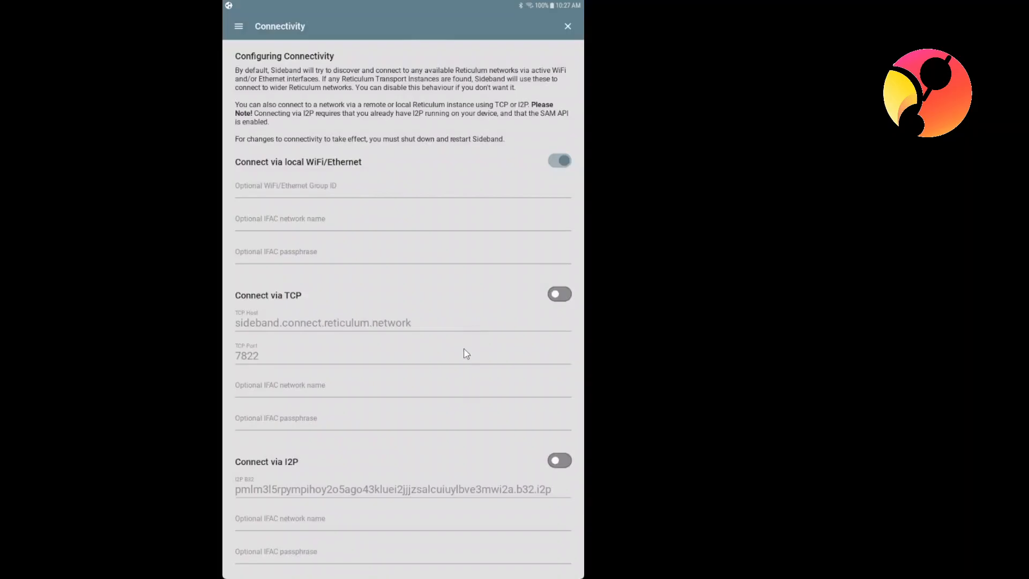
- Switch on 'Connect via RNode' and 'Connect via TCP' in Connectivity
scroll("down", 3)
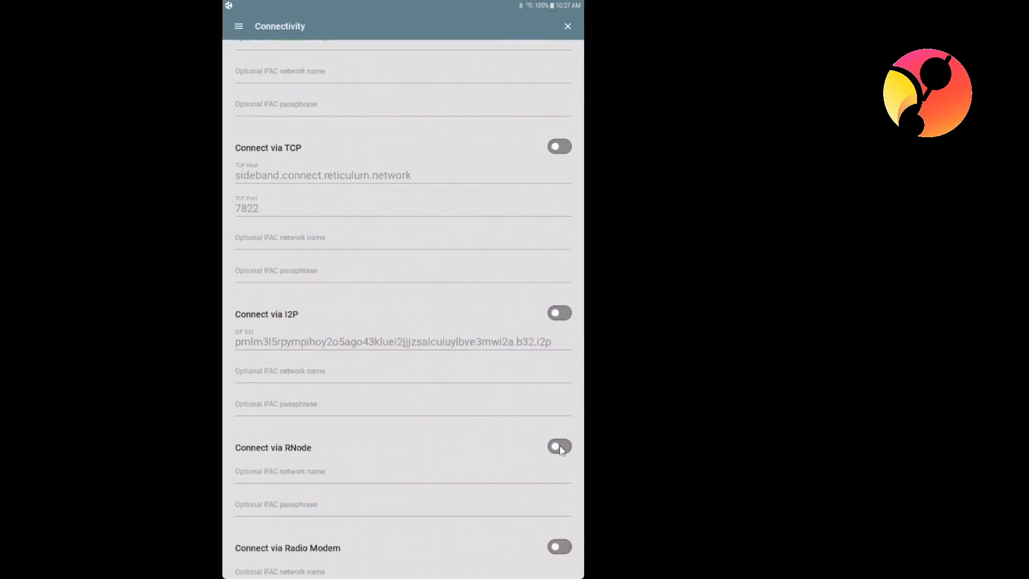
left_click(560, 446)
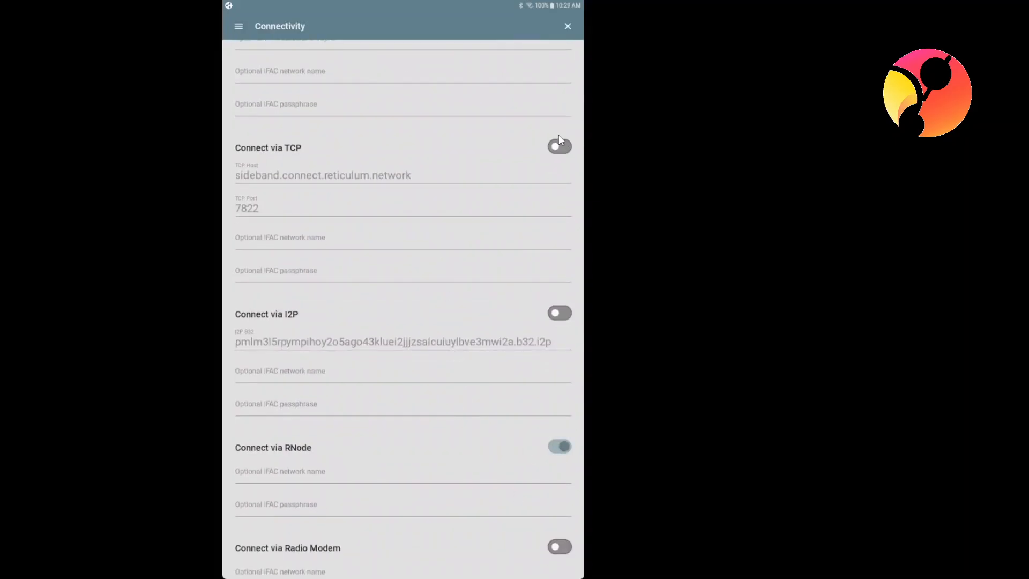
left_click(559, 146)
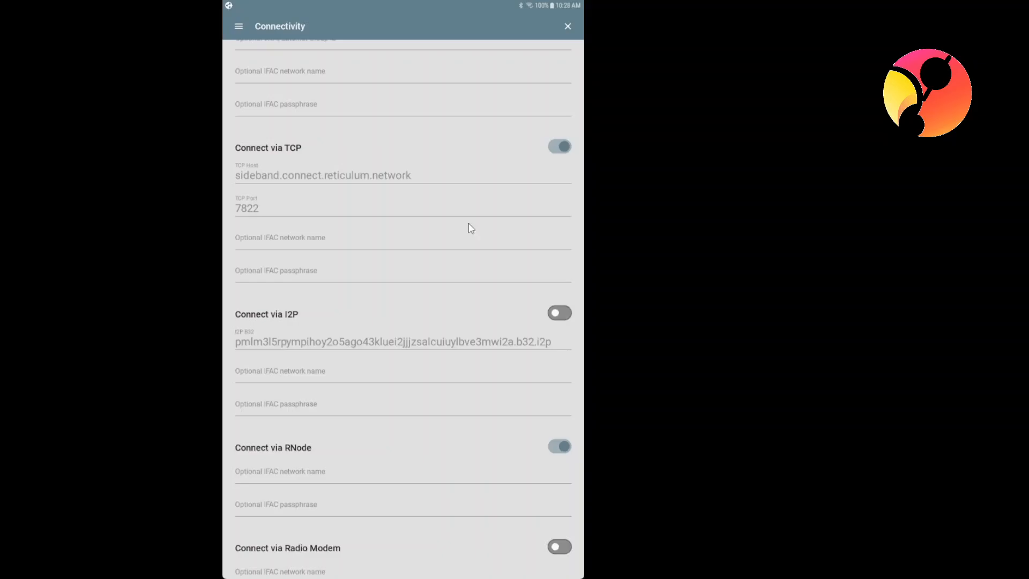
mouse_move(466, 228)
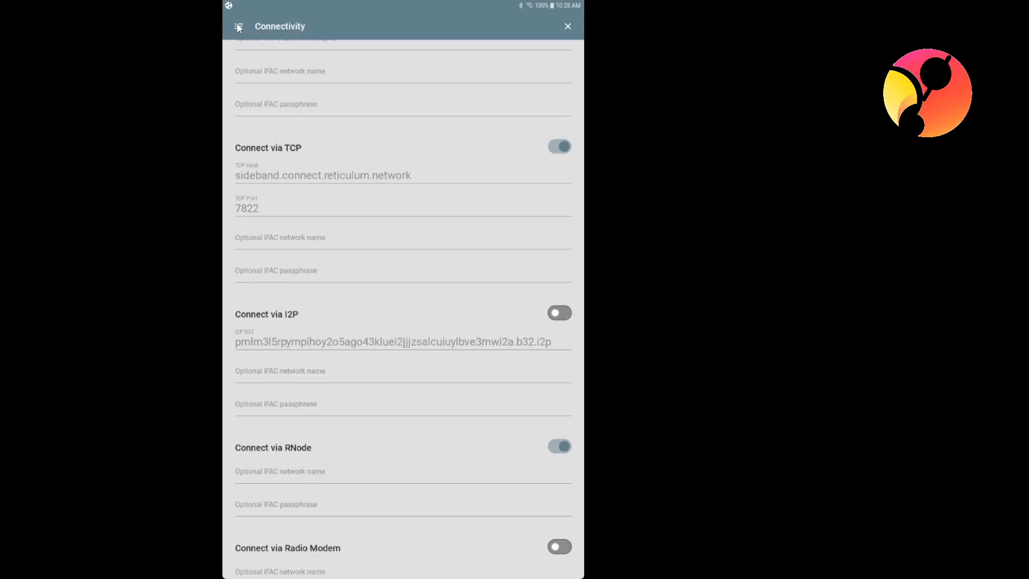
- Shut Sideband down from the menu and relaunch it from the home screen
left_click(238, 26)
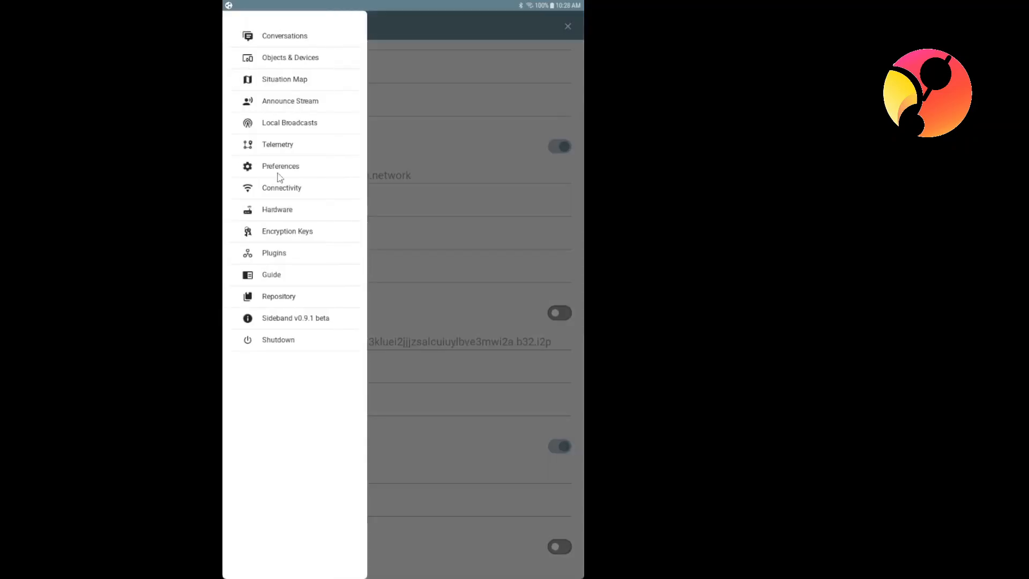
mouse_move(312, 356)
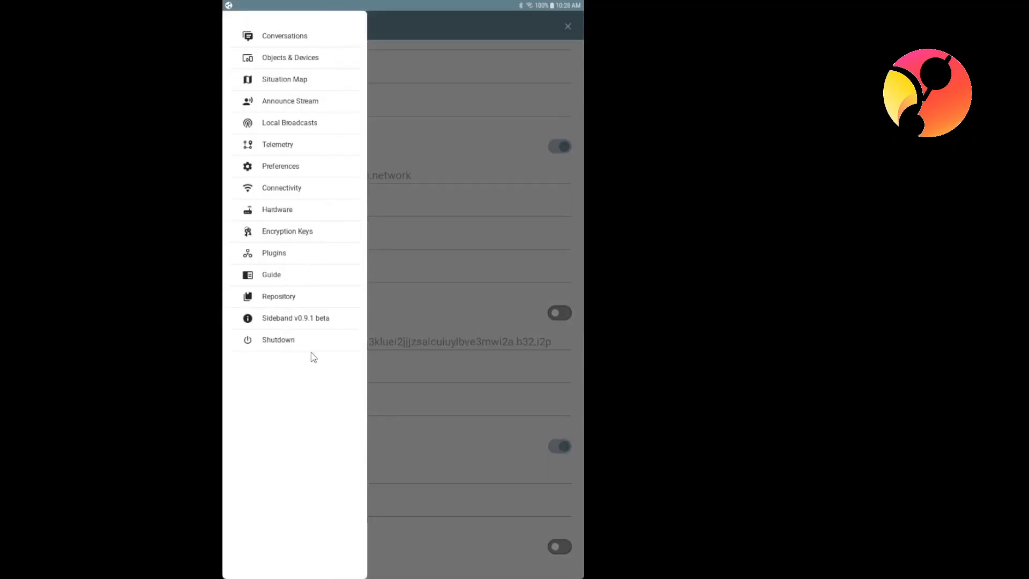
left_click(278, 340)
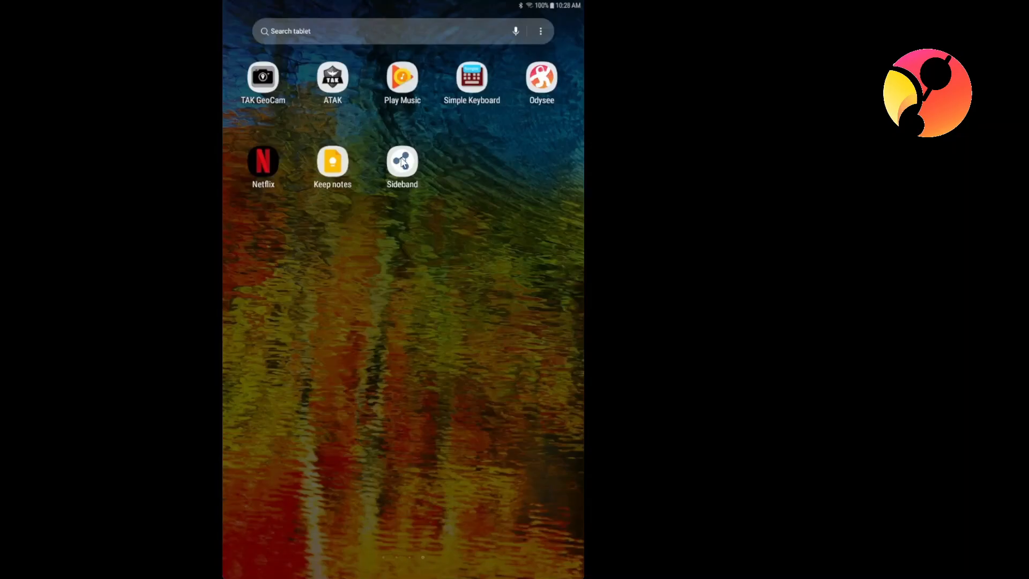
left_click(402, 161)
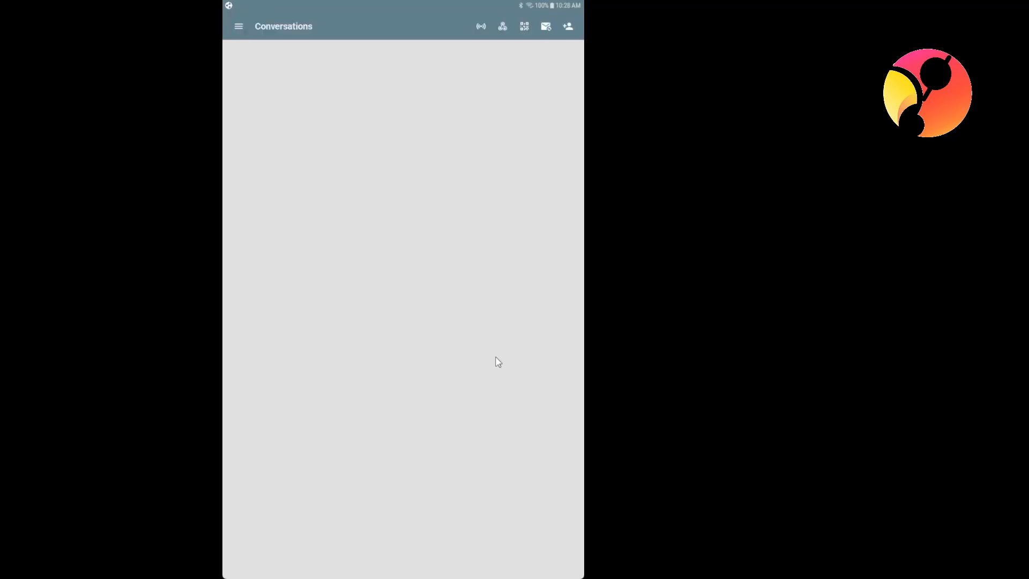
mouse_move(237, 33)
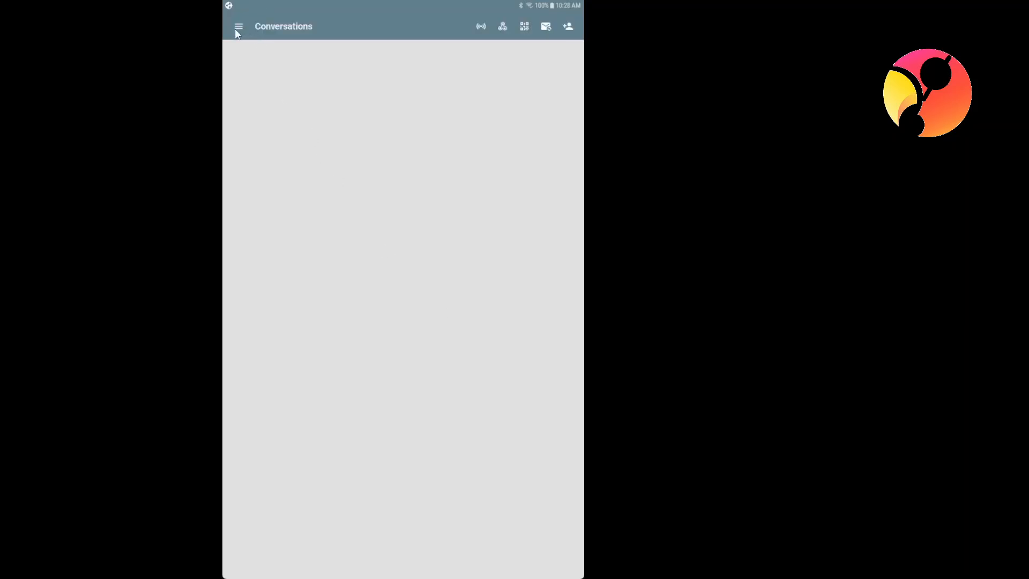
- From Conversations, send an announce of the LXMF address and acknowledge the Announce Sent dialog
left_click(238, 25)
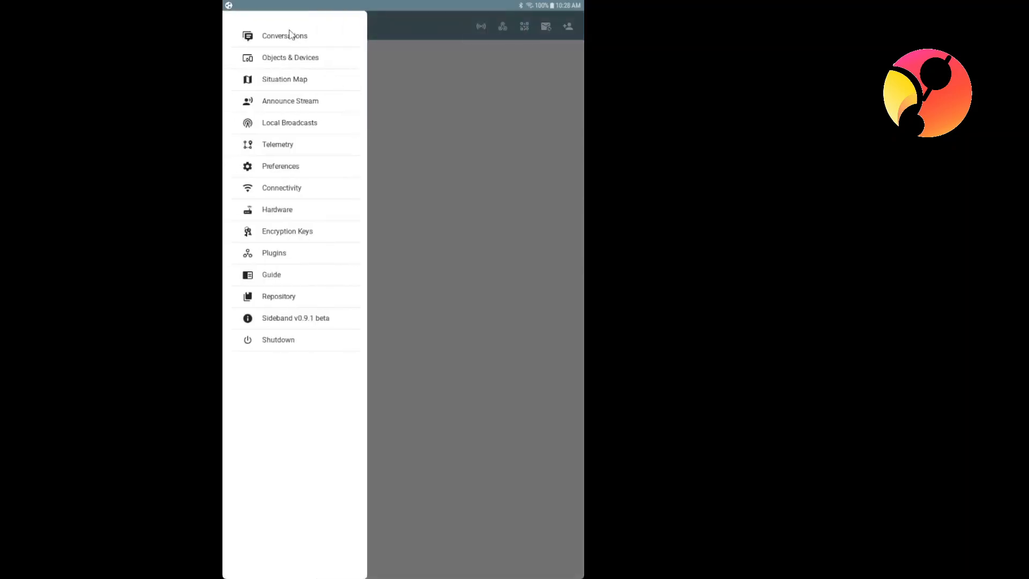
left_click(284, 36)
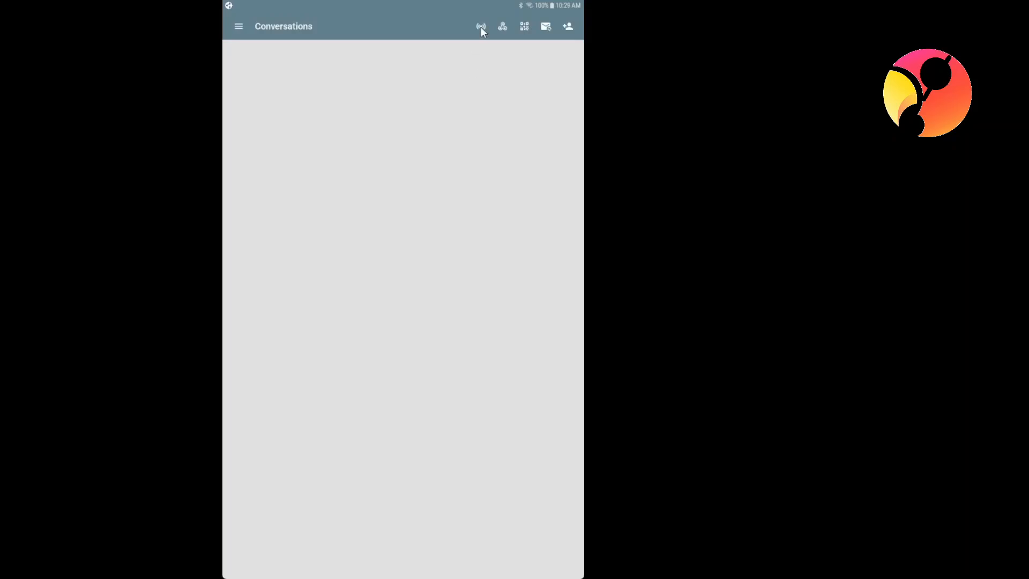
left_click(480, 26)
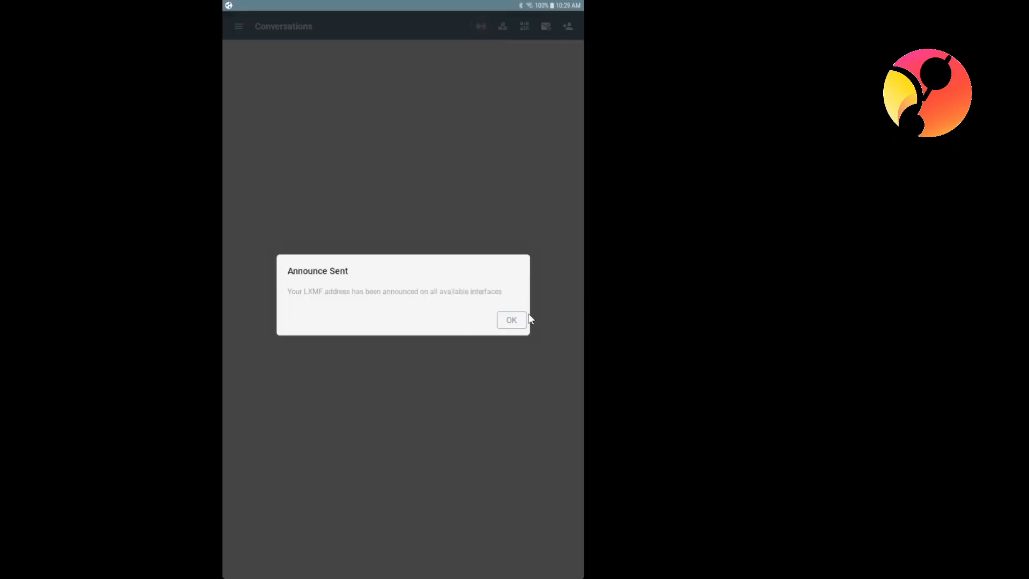
left_click(511, 320)
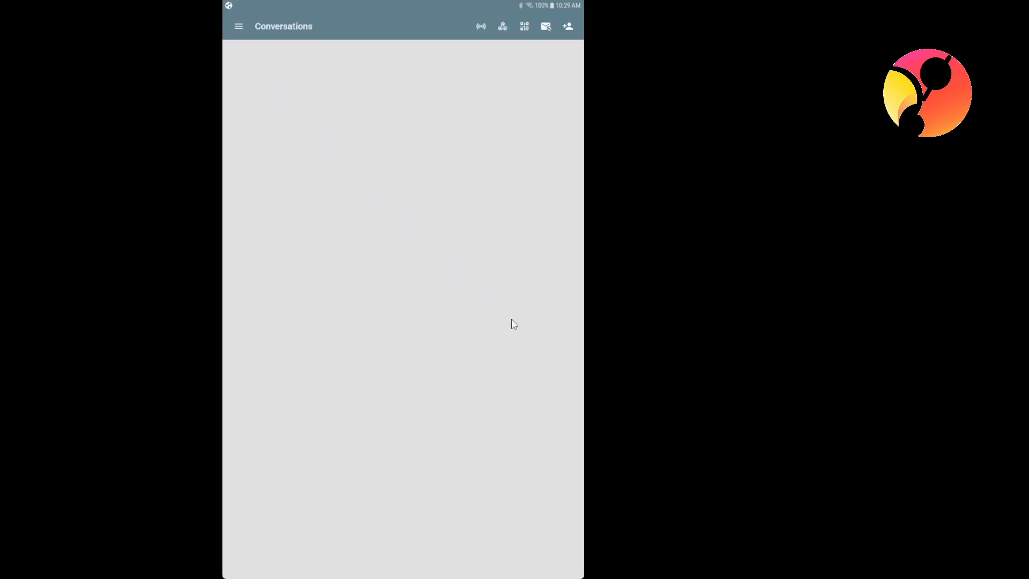